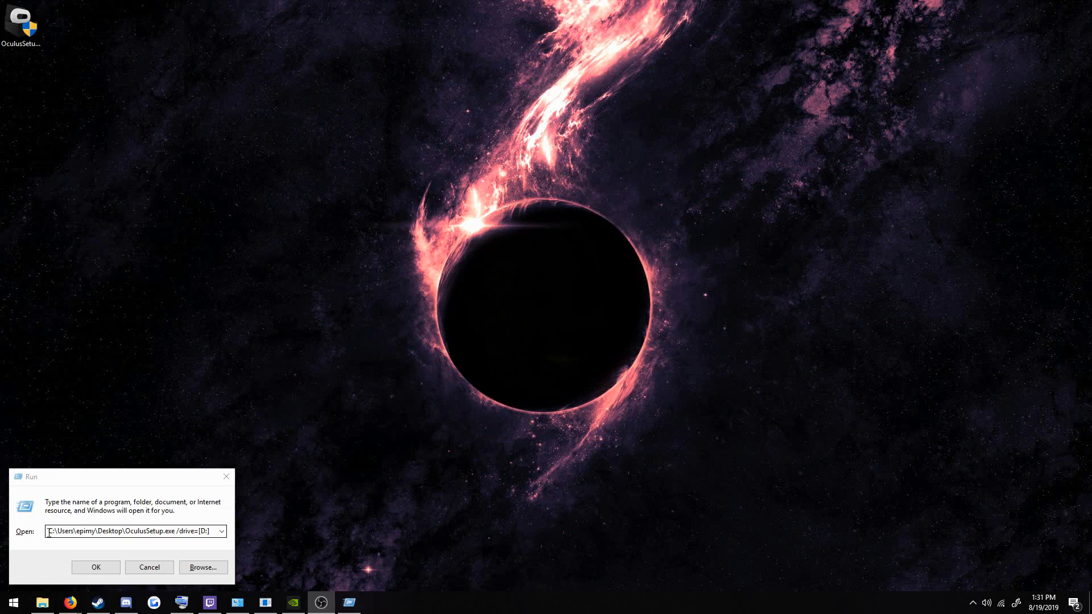
- Edit the OculusSetup.exe command so its drive switch reads /drives:D without brackets
{"action": "left_click", "coordinate": [131, 531]}
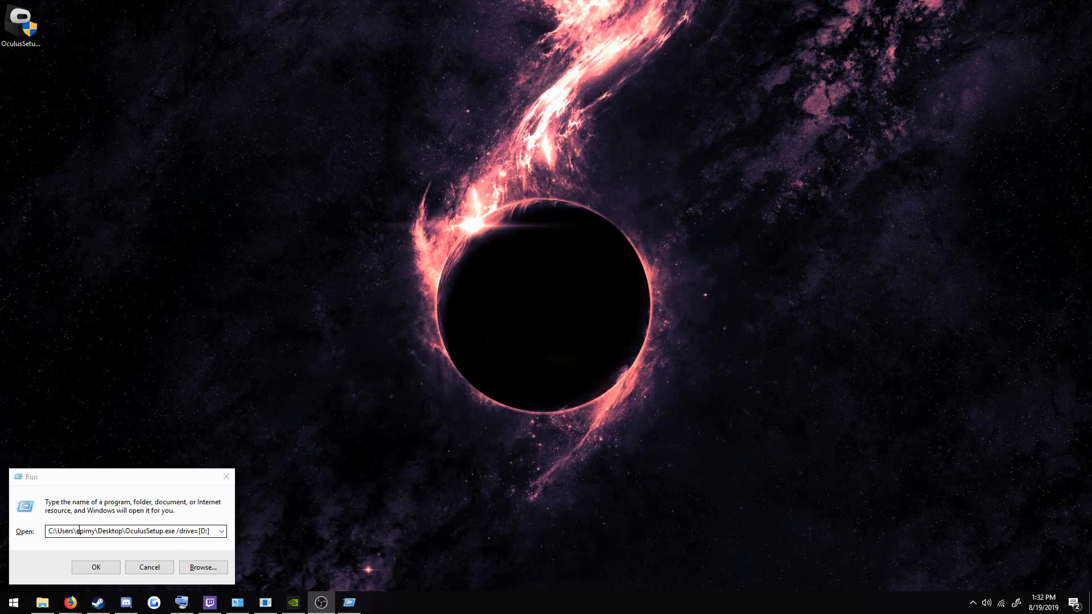
{"action": "double_click", "coordinate": [84, 531]}
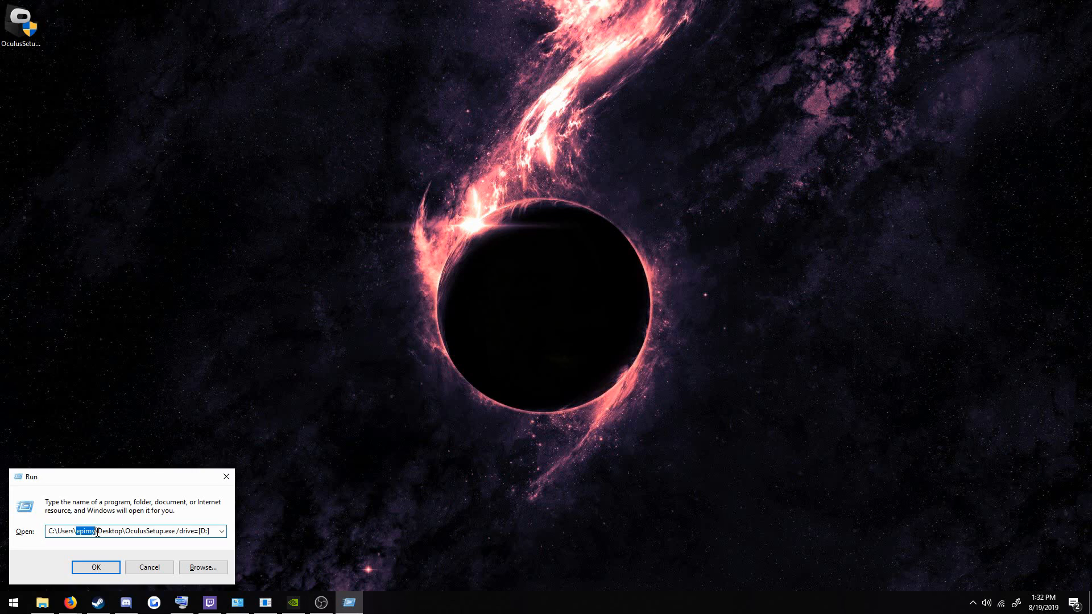
{"action": "mouse_move", "coordinate": [76, 544]}
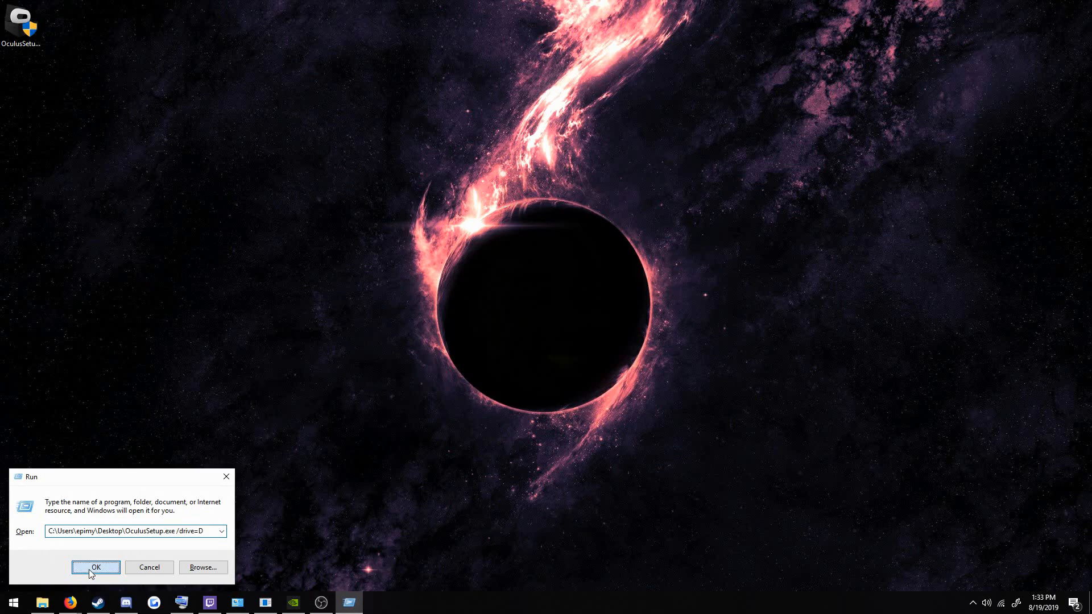
- Run OculusSetup.exe /drives:D, bringing up the Welcome to Oculus screen
{"action": "left_click", "coordinate": [96, 566]}
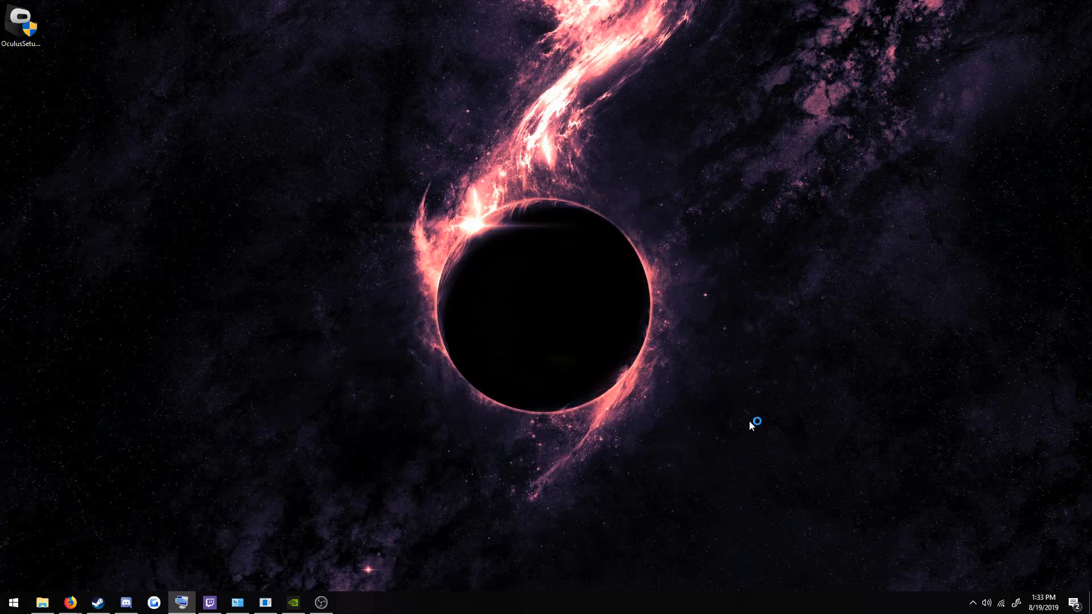
{"action": "mouse_move", "coordinate": [433, 423]}
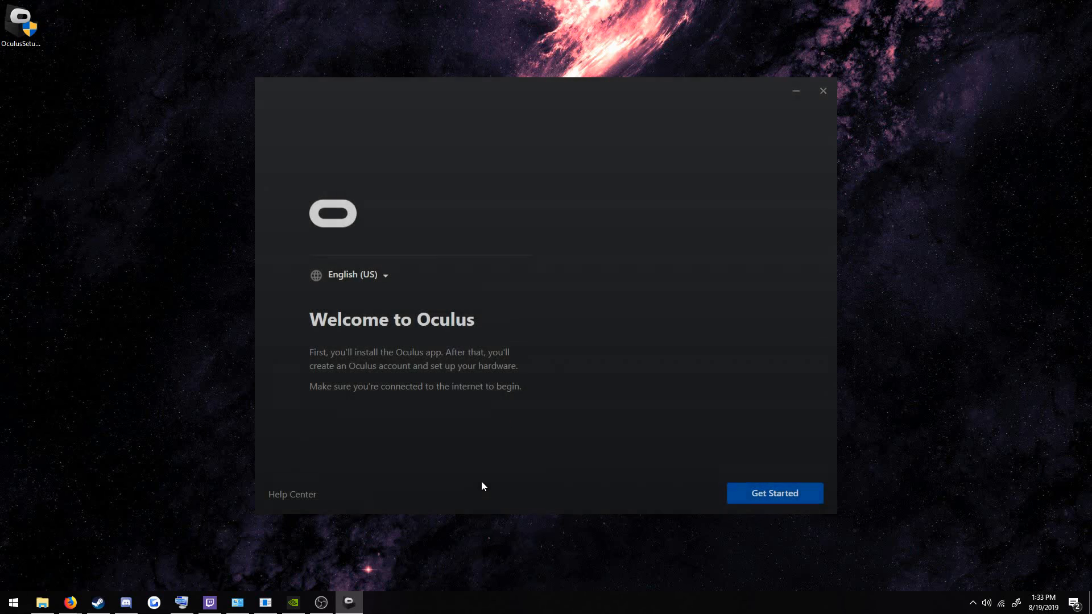
- Get started, agree to the terms and install the Oculus software to D:\Oculus\
{"action": "left_click", "coordinate": [773, 493]}
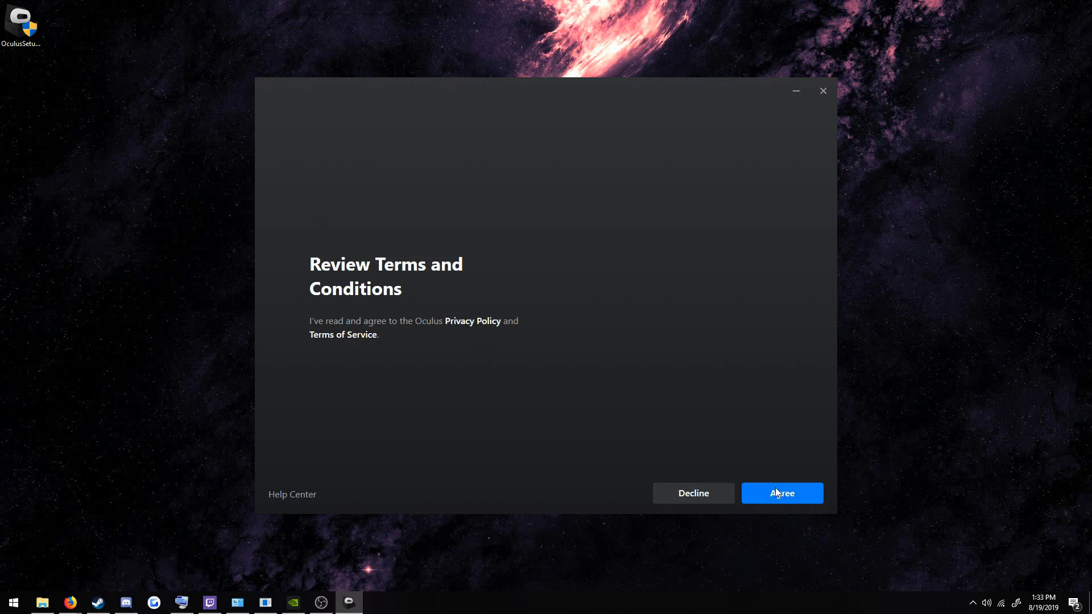
{"action": "left_click", "coordinate": [781, 492]}
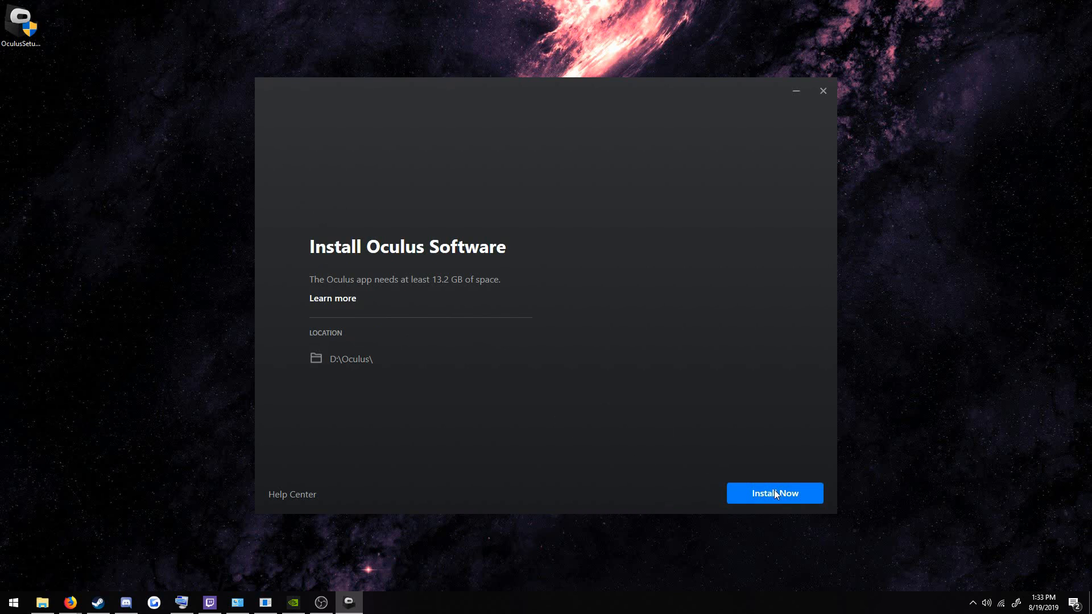
{"action": "left_click", "coordinate": [773, 493]}
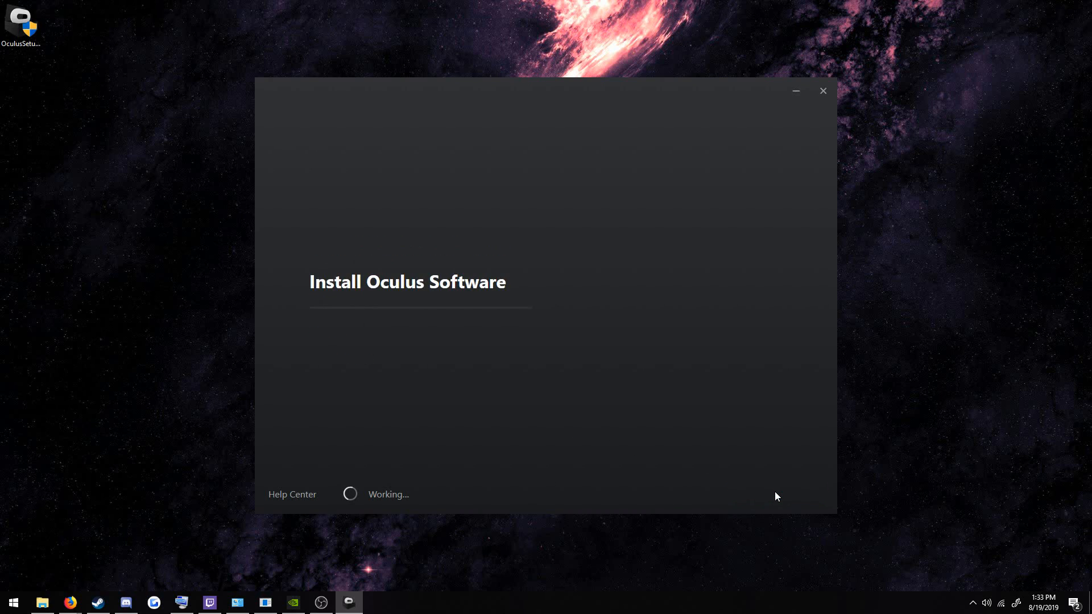